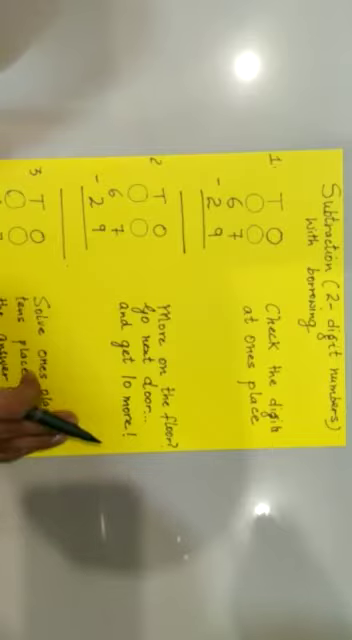
mouse_move(70, 270)
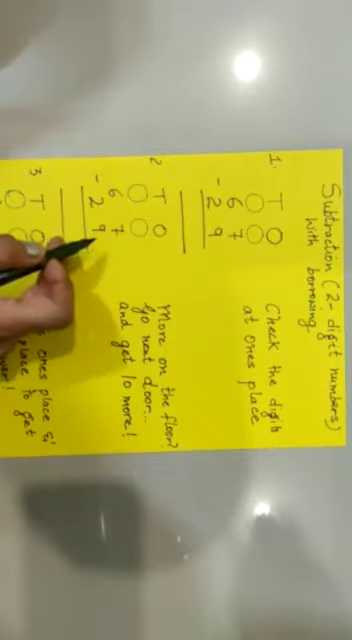